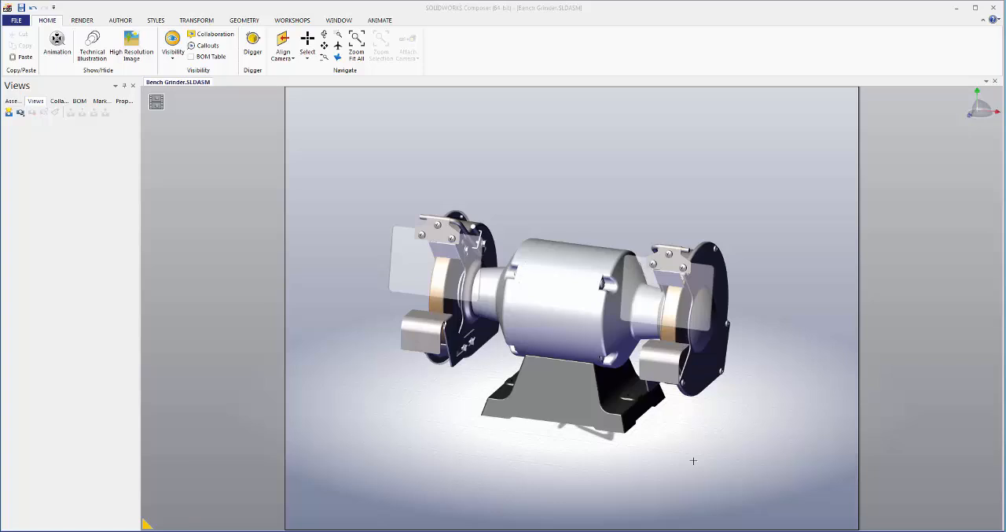
Create a new view named Default from the current camera in the Views list.
left_click(668, 258)
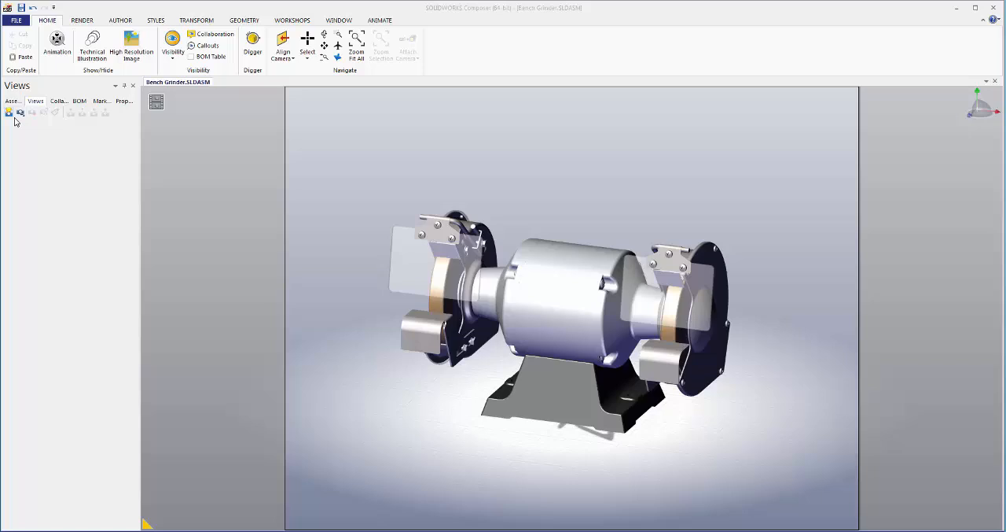
right_click(40, 145)
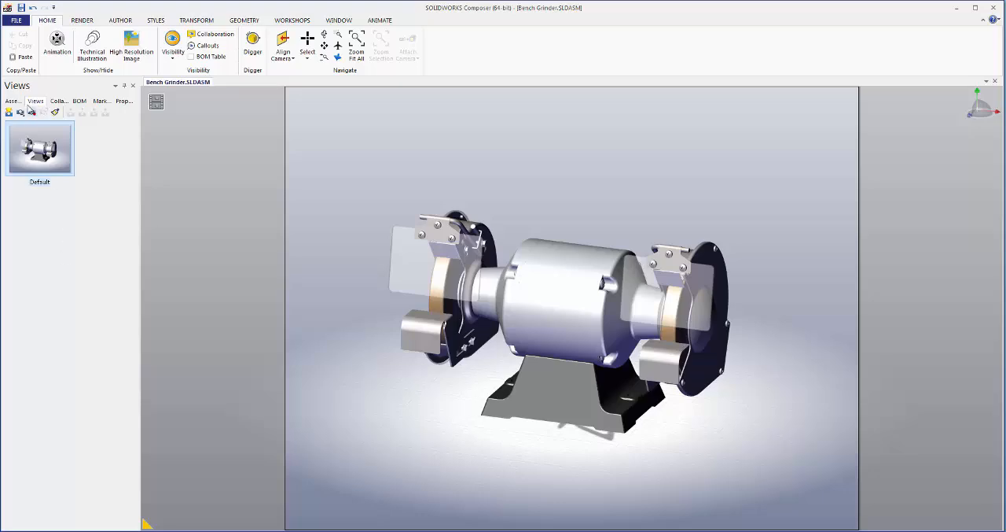
Select the right cover, grinding wheel, guard assembly, washers and screws for the Right Portion set.
left_click(57, 189)
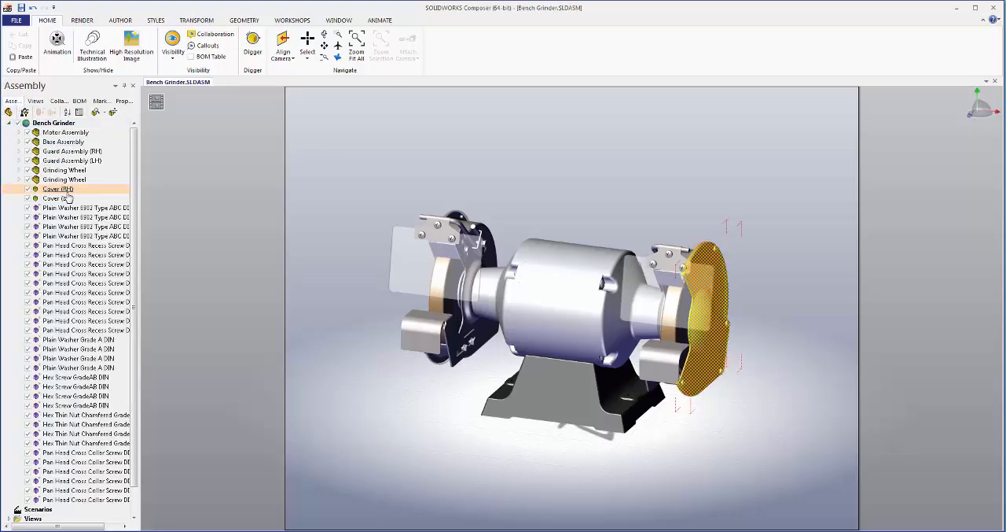
left_click(65, 170)
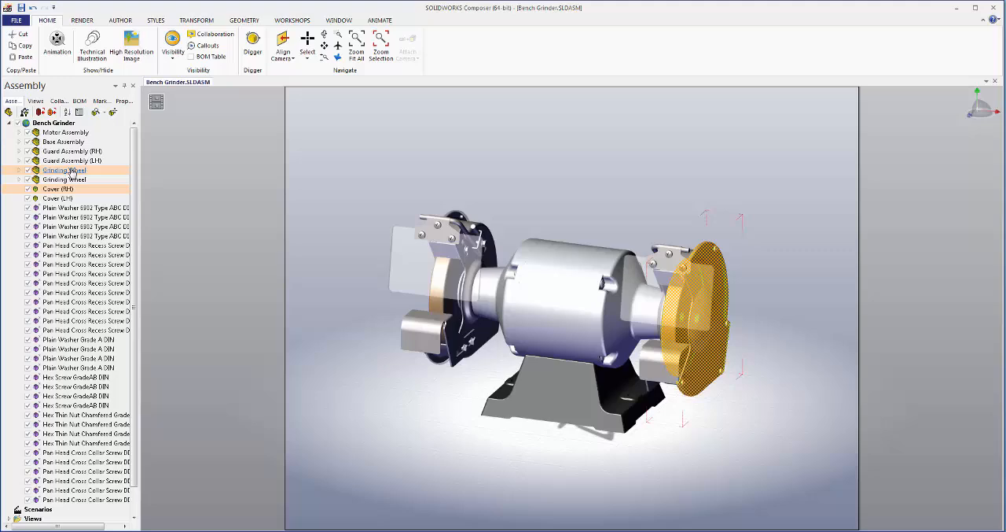
left_click(73, 151)
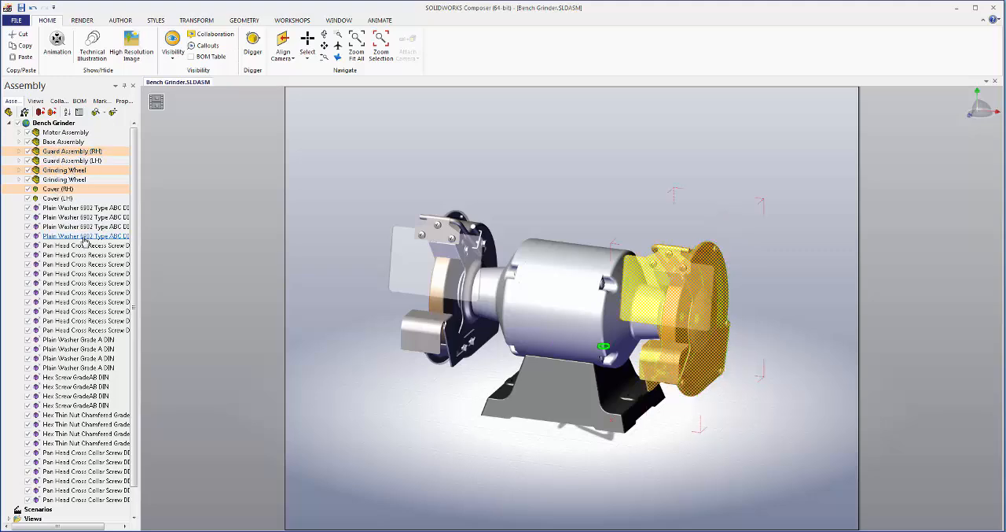
left_click(84, 273)
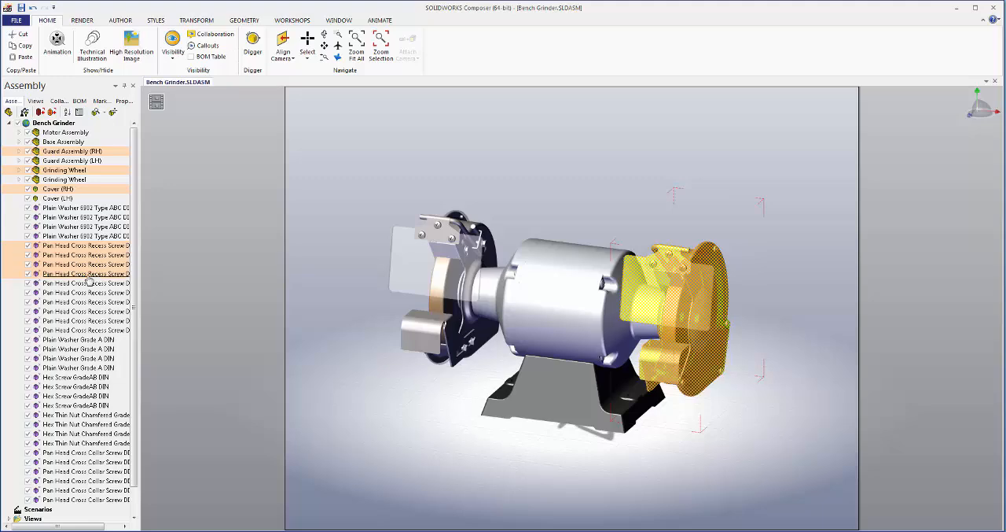
left_click(82, 453)
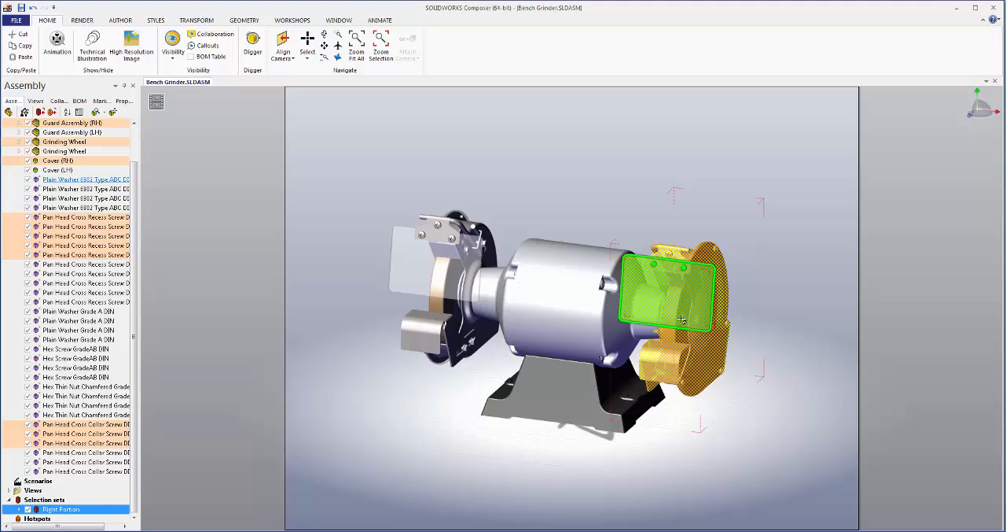
Show only the selected right-side parts and hide everything else.
right_click(680, 318)
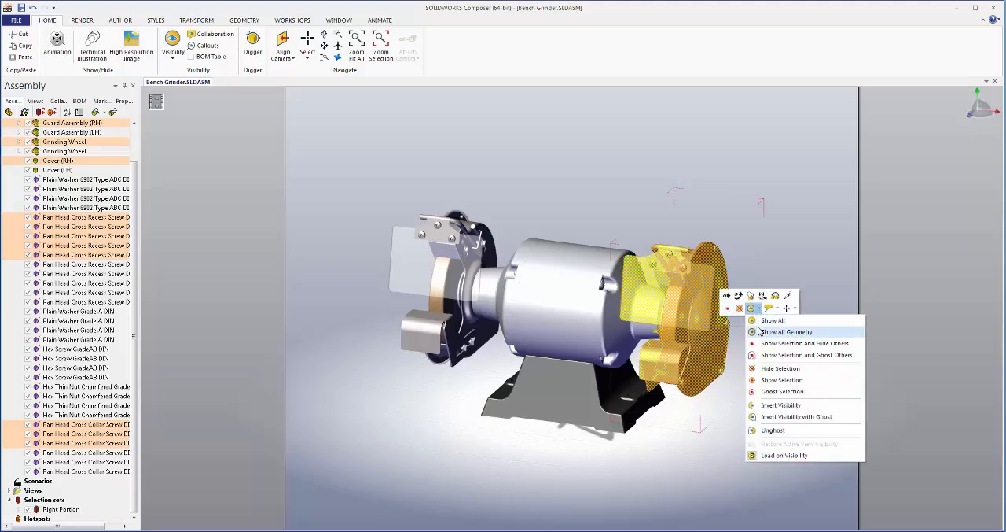
mouse_move(789, 346)
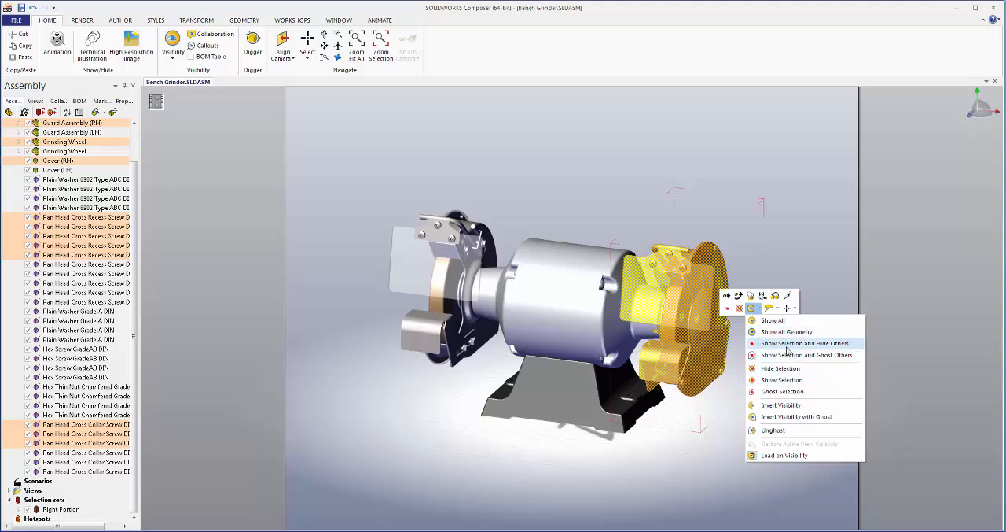
mouse_move(805, 343)
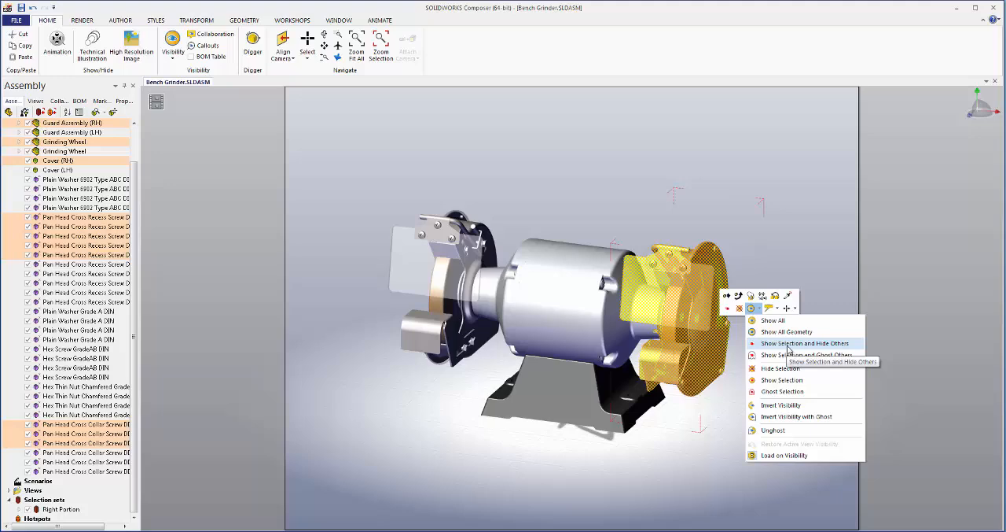
left_click(805, 343)
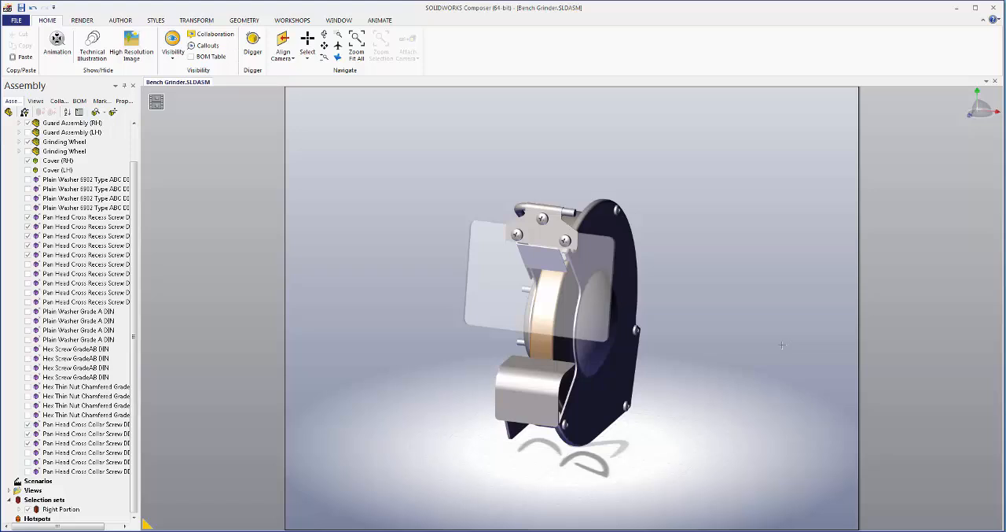
mouse_move(464, 185)
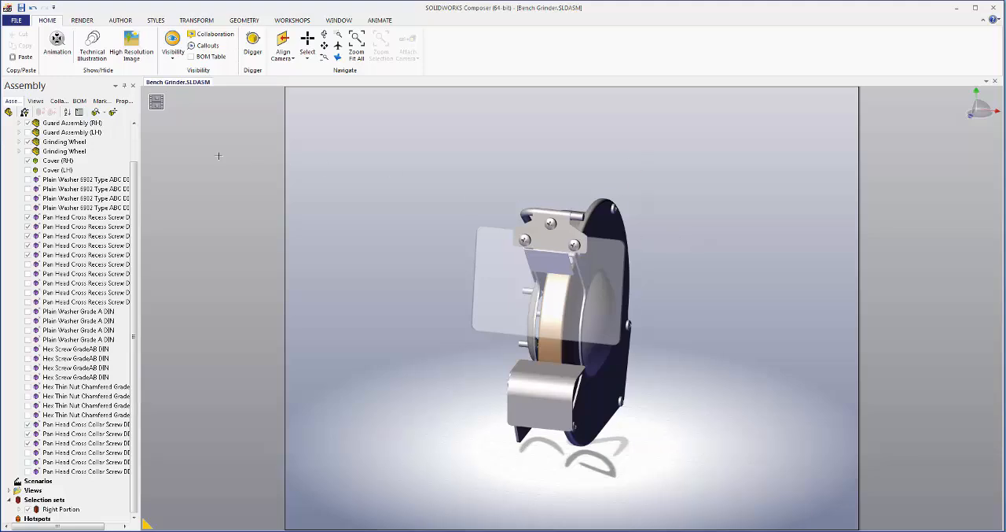
mouse_move(9, 112)
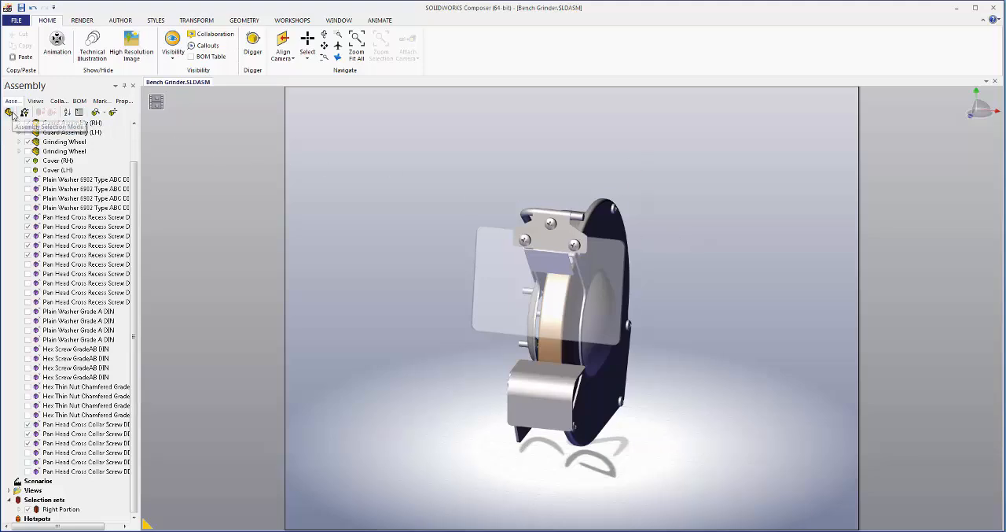
mouse_move(12, 113)
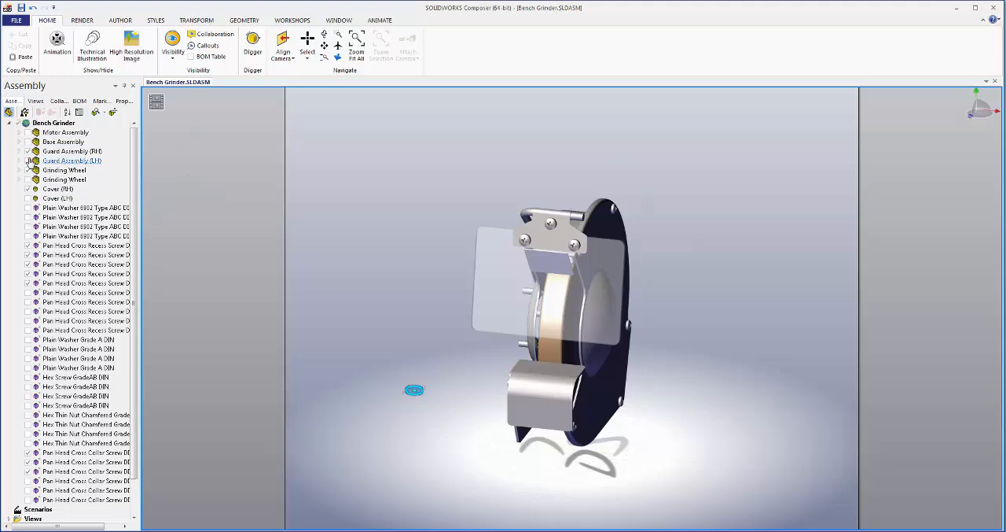
Expand Guard Assembly (RH) and bring up the Transform tools to move the shield.
left_click(19, 151)
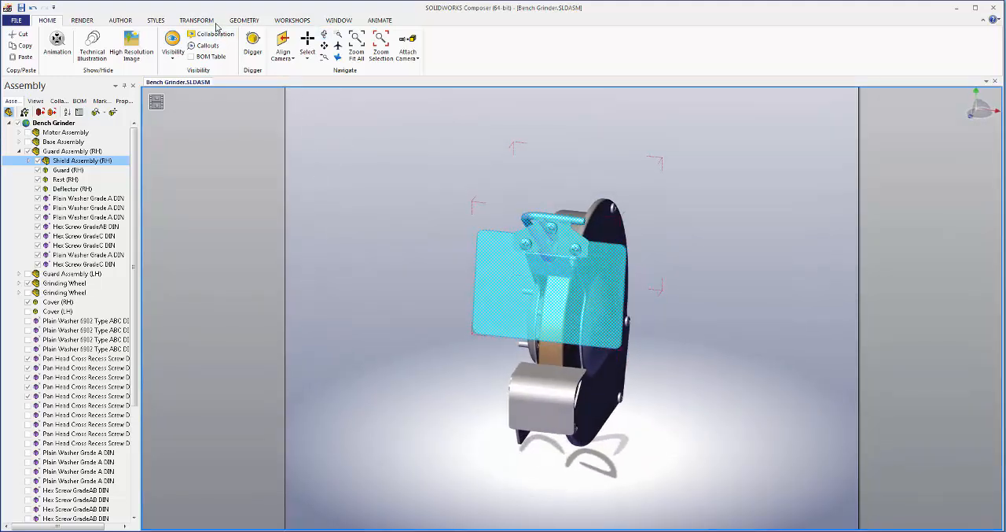
left_click(197, 19)
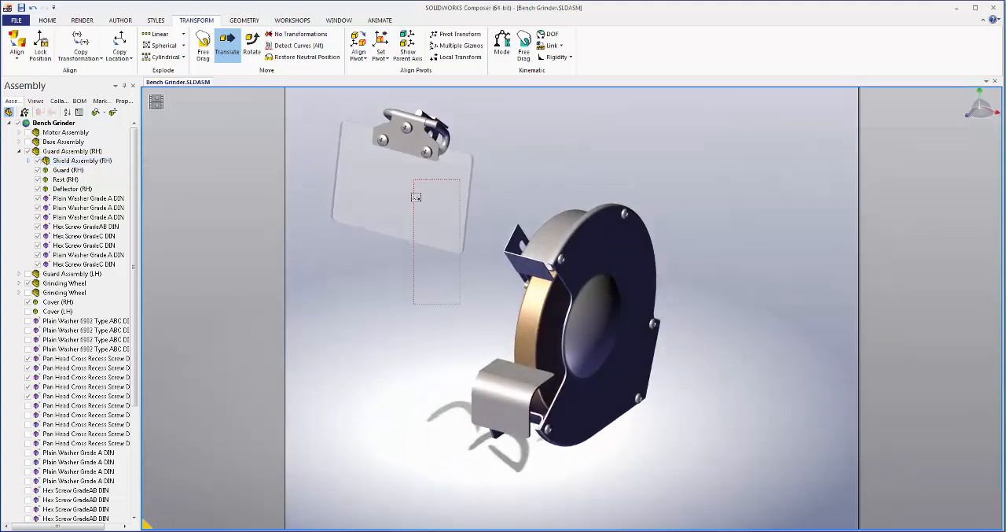
Create a non-associative path from neutral for Shield Assembly (RH) and check it by orbiting.
left_click(82, 160)
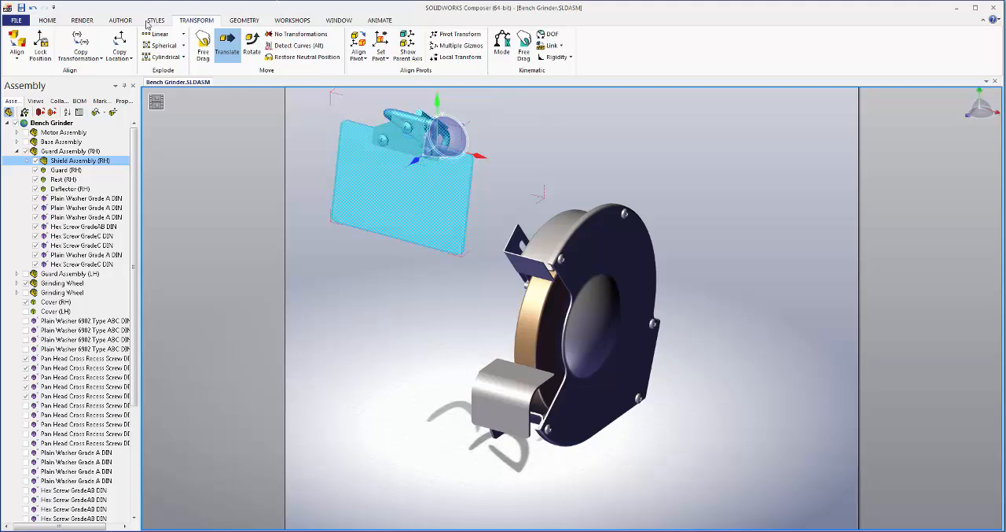
left_click(120, 19)
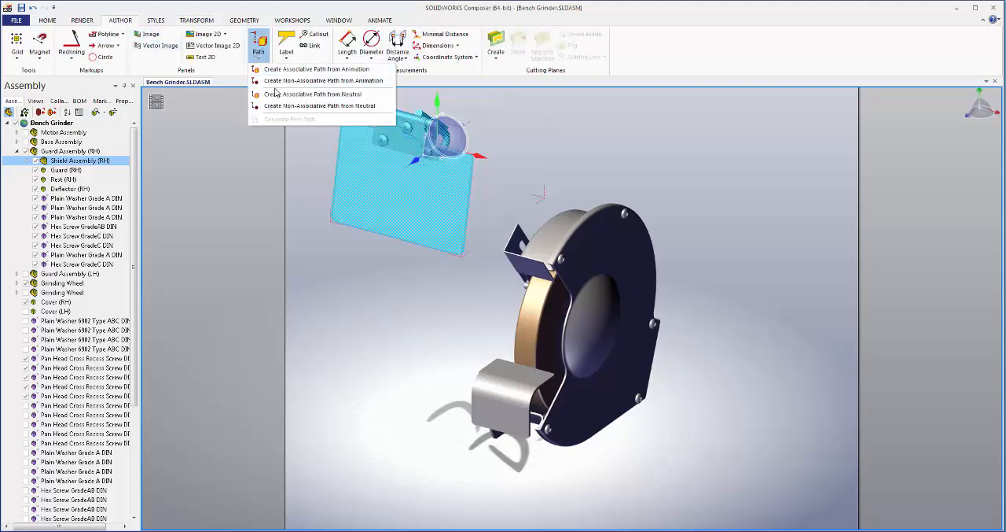
left_click(316, 69)
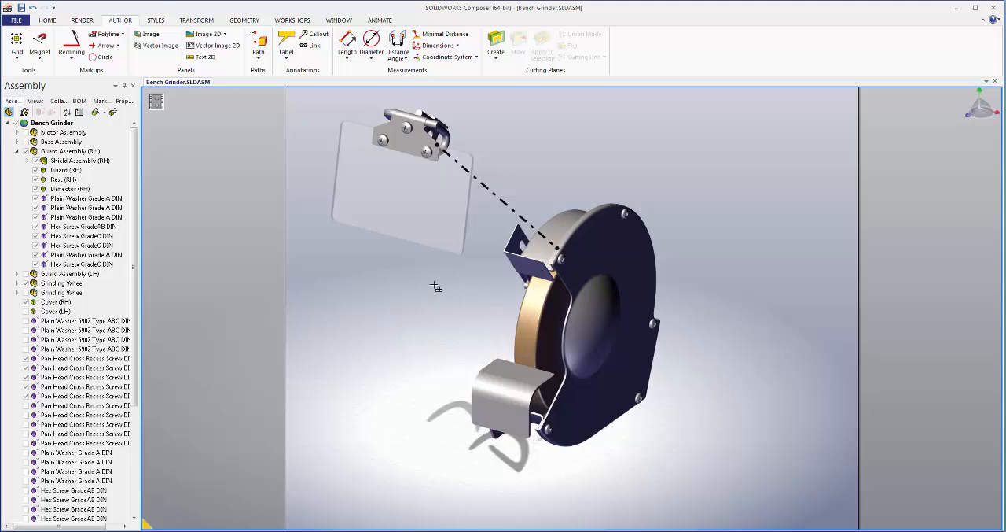
left_click_drag(438, 286, 481, 318)
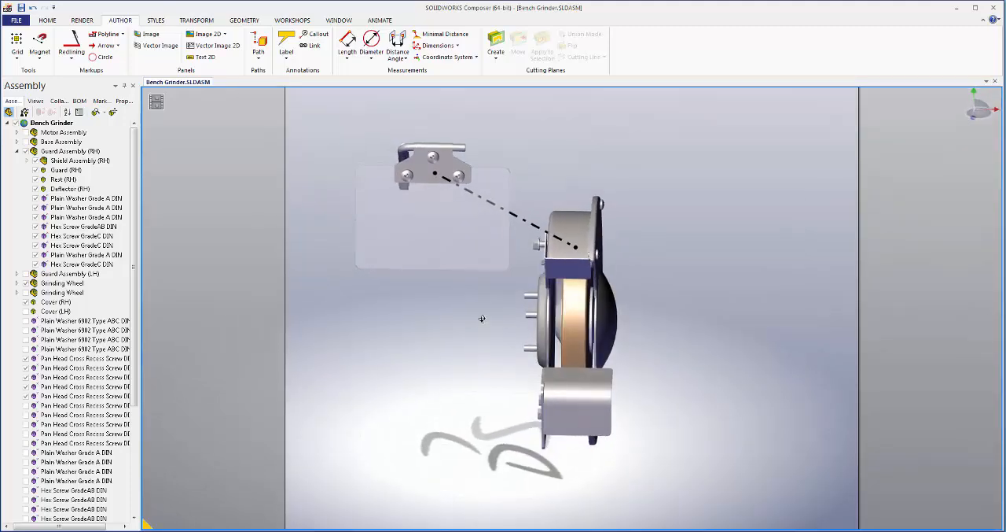
left_click_drag(481, 318, 455, 315)
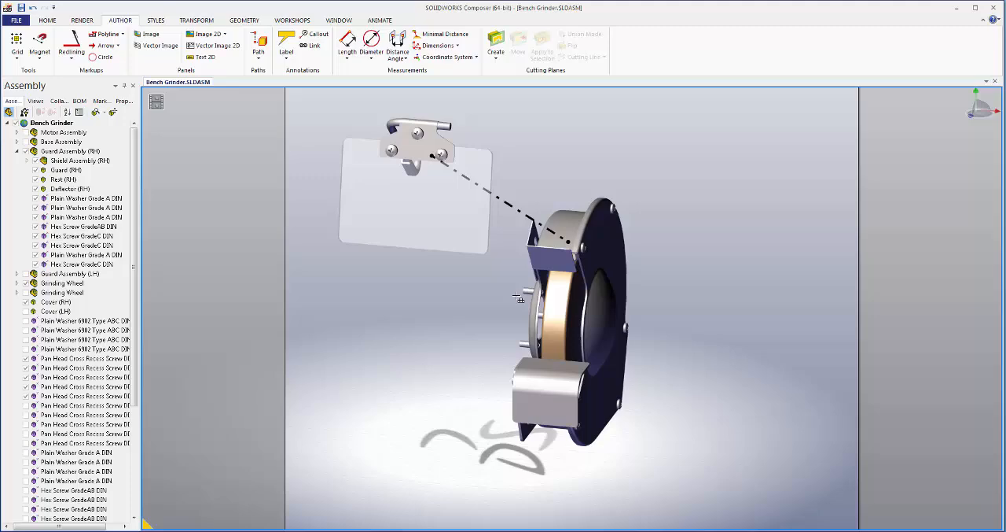
left_click_drag(519, 298, 472, 283)
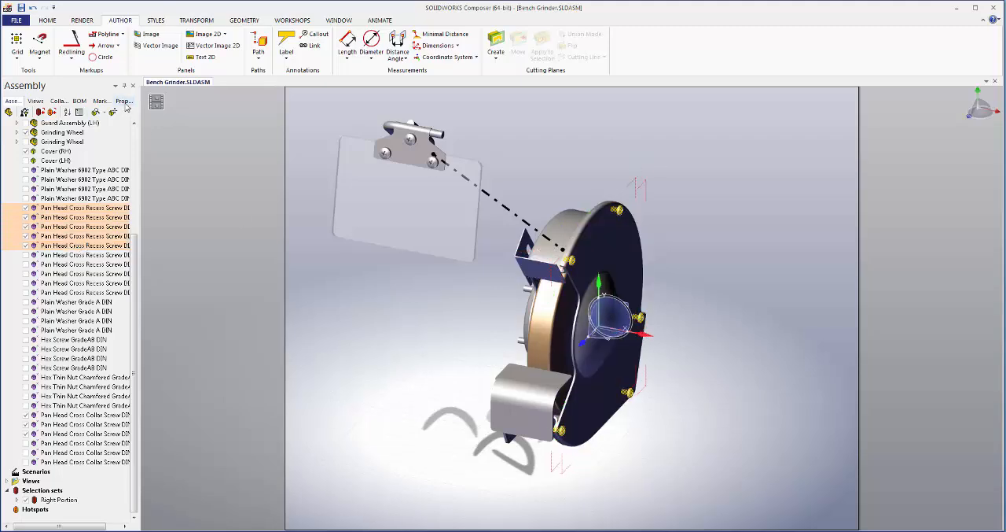
Select the right cover and its screws to translate them outward from the housing.
left_click(123, 101)
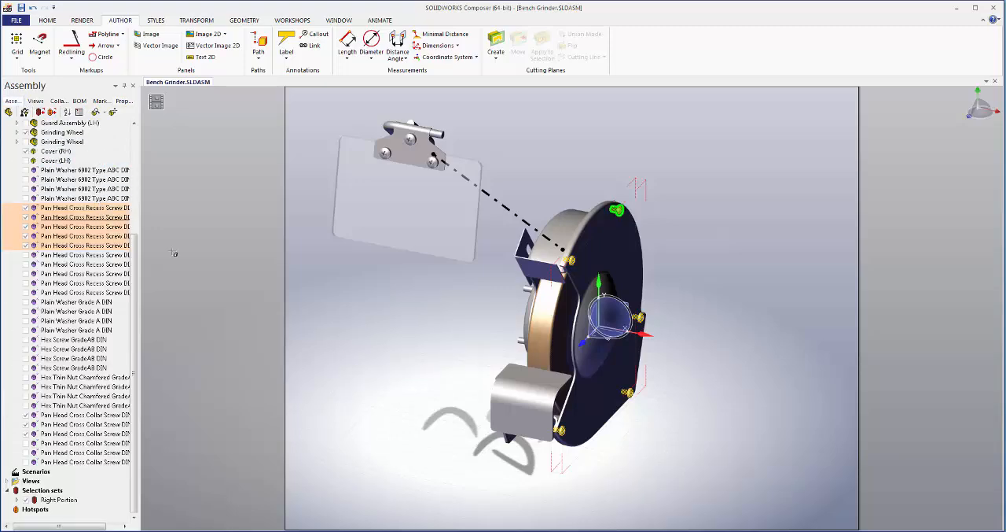
left_click(613, 315)
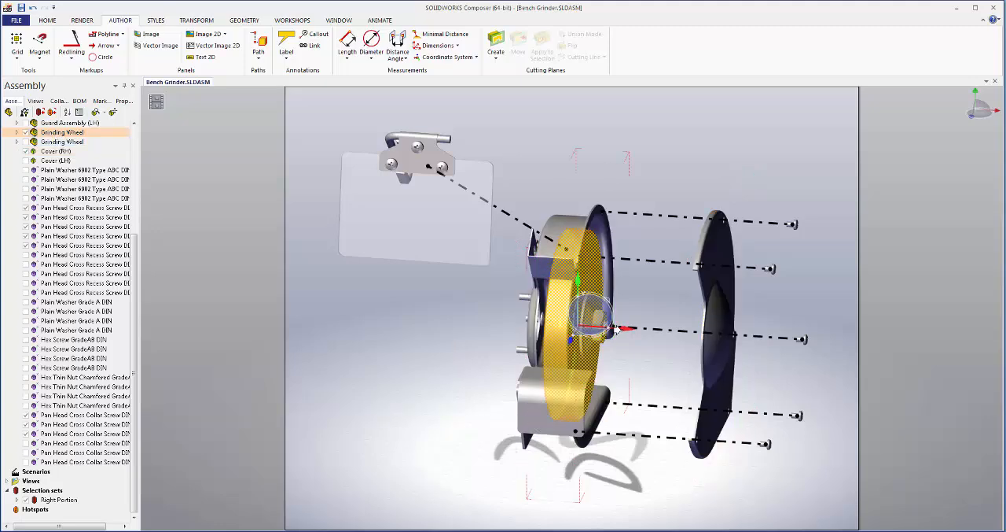
left_click_drag(589, 322, 673, 335)
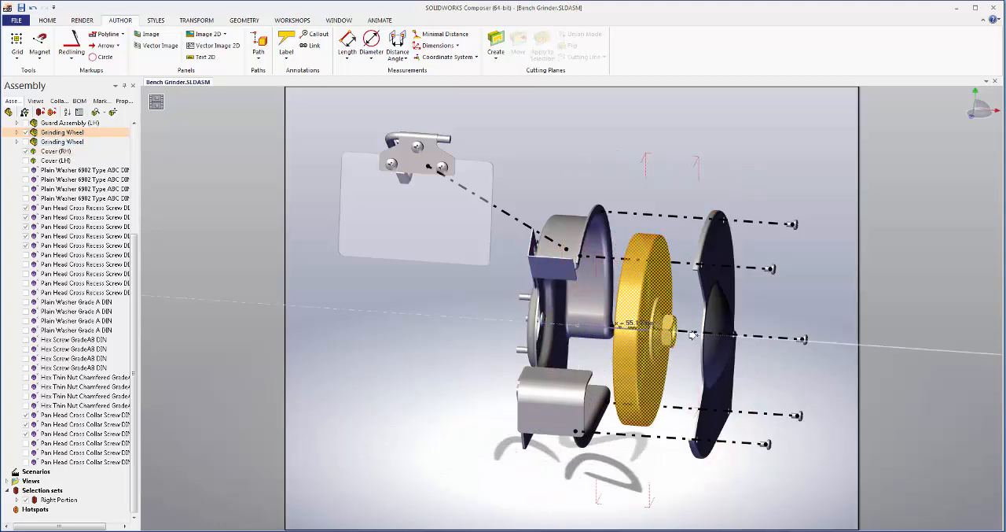
Pan the viewport so the exploded right portion fits the publication frame.
left_click_drag(692, 335, 659, 474)
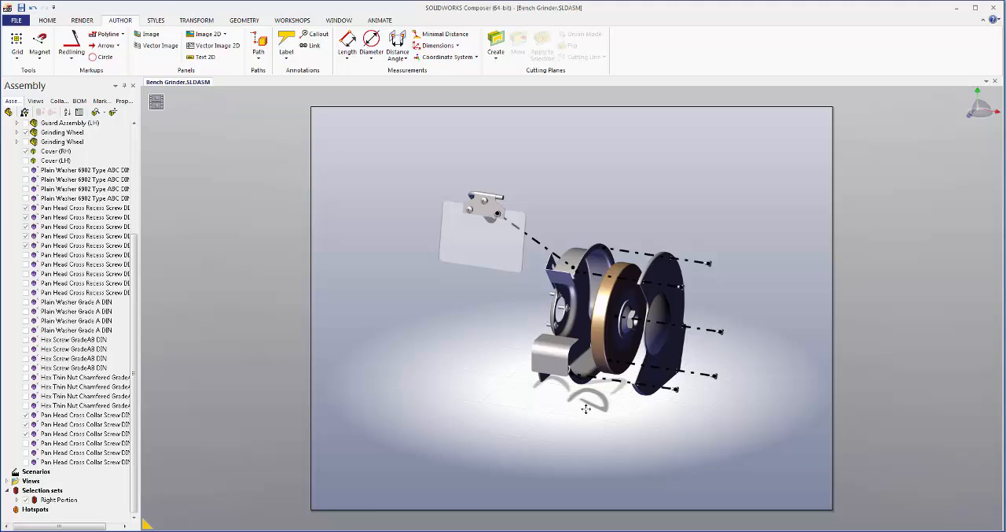
mouse_move(586, 396)
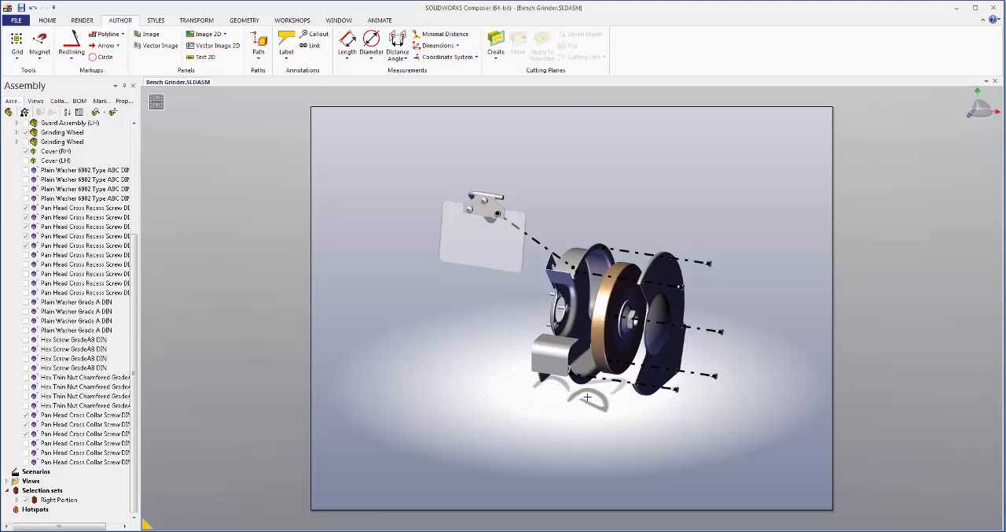
mouse_move(585, 396)
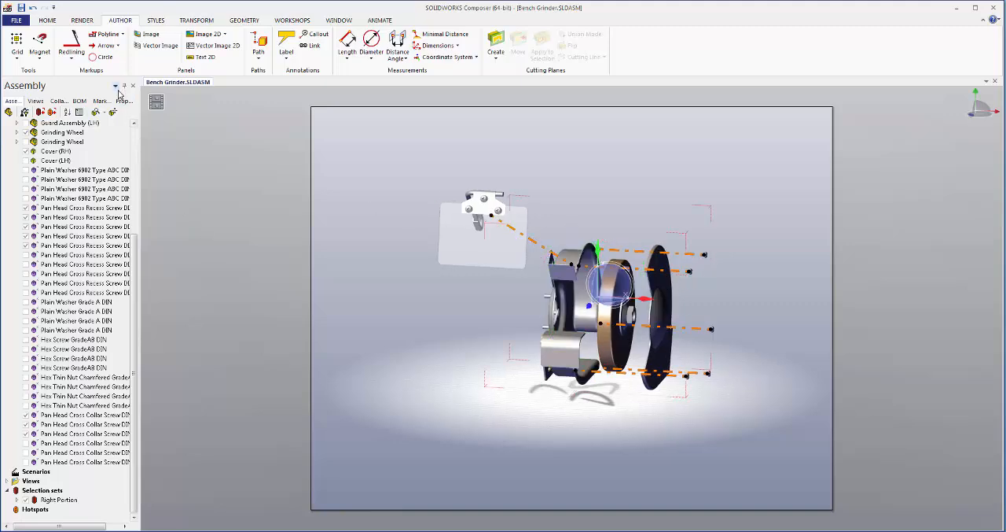
Set the colour of all explosion paths to gray in Properties.
left_click(122, 101)
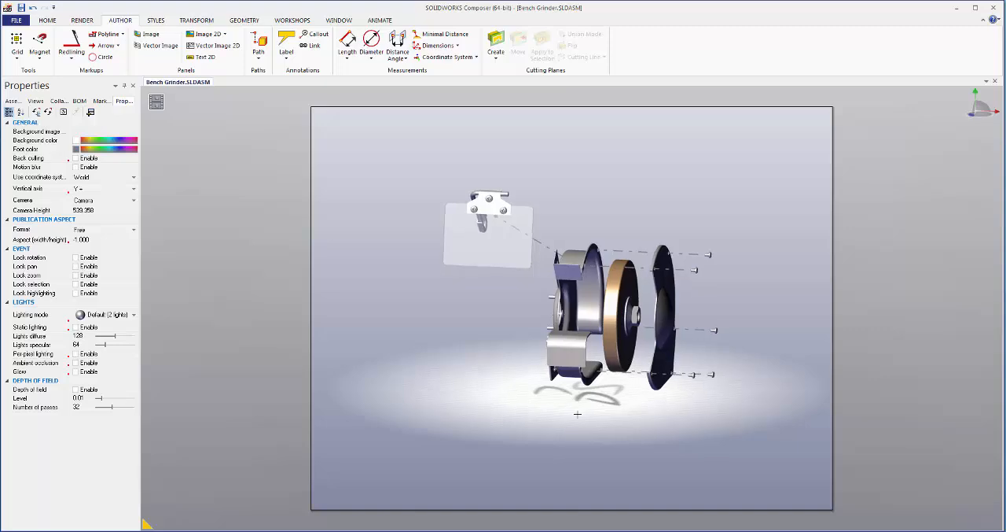
mouse_move(686, 407)
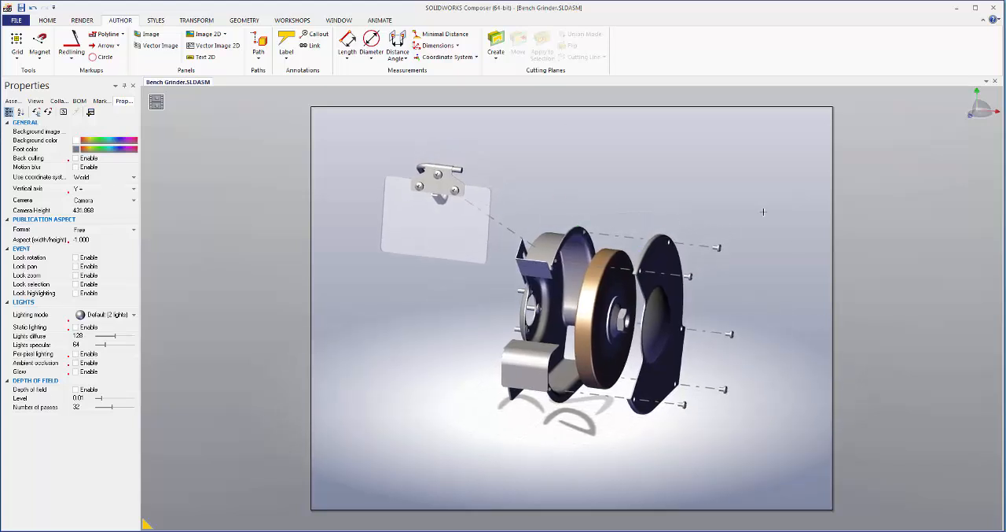
mouse_move(206, 34)
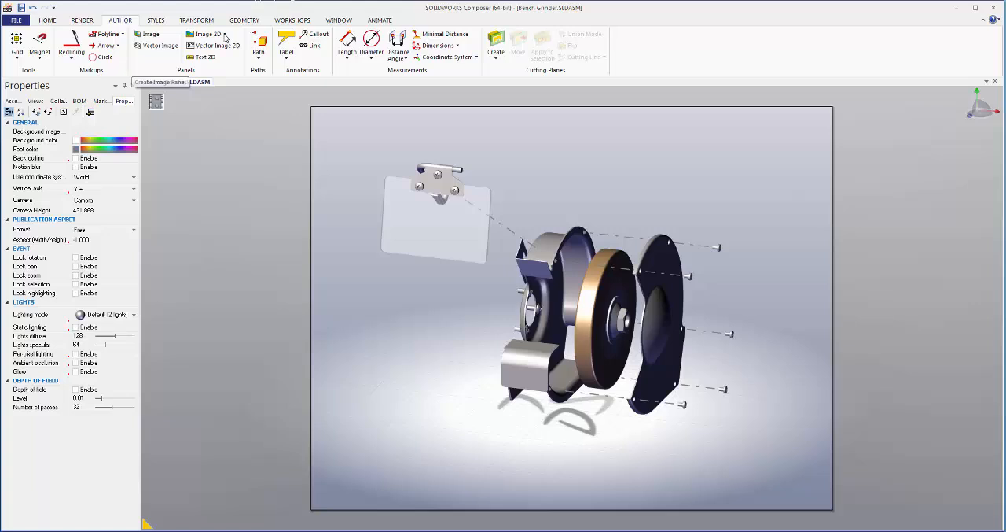
Attach name labels to the Shield Mount, Guard (RH), Wheel, Cover (RH) and the cover screw.
left_click(286, 44)
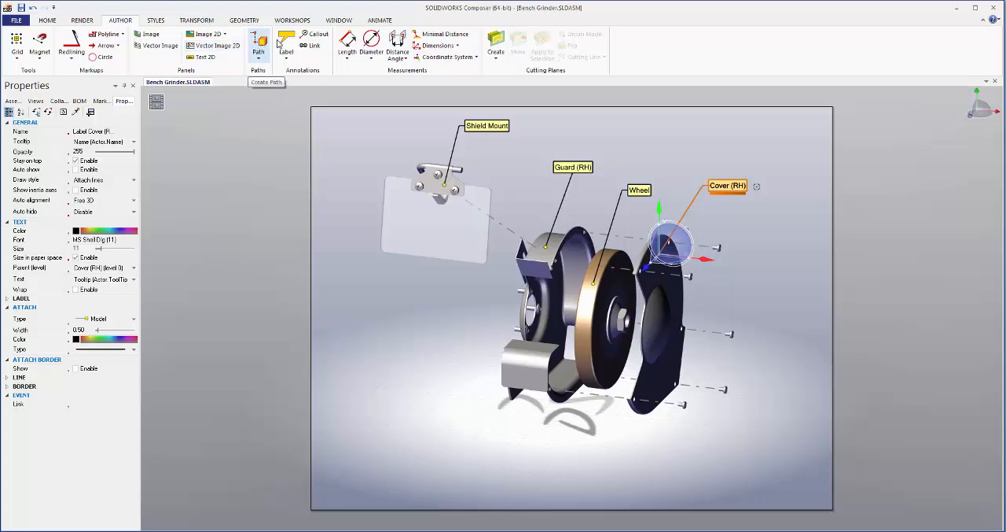
left_click(258, 46)
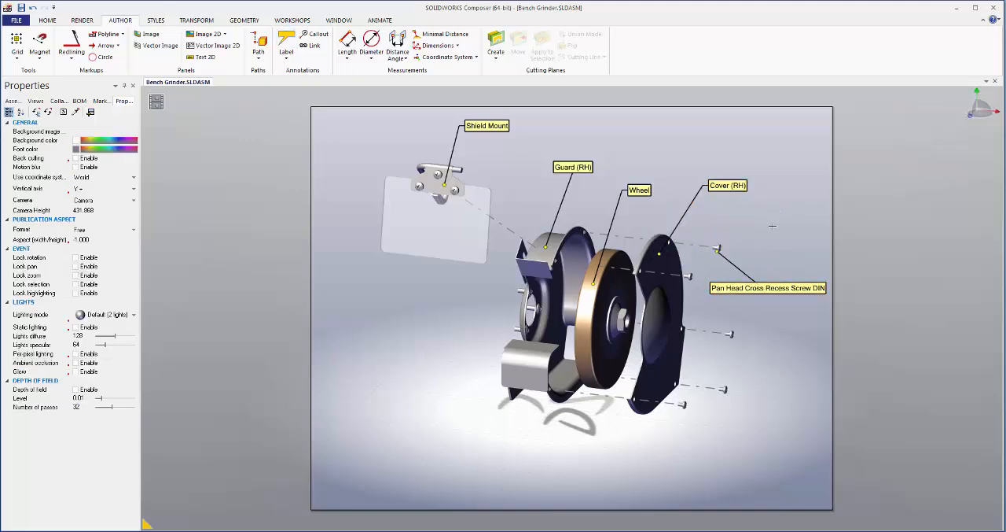
mouse_move(753, 368)
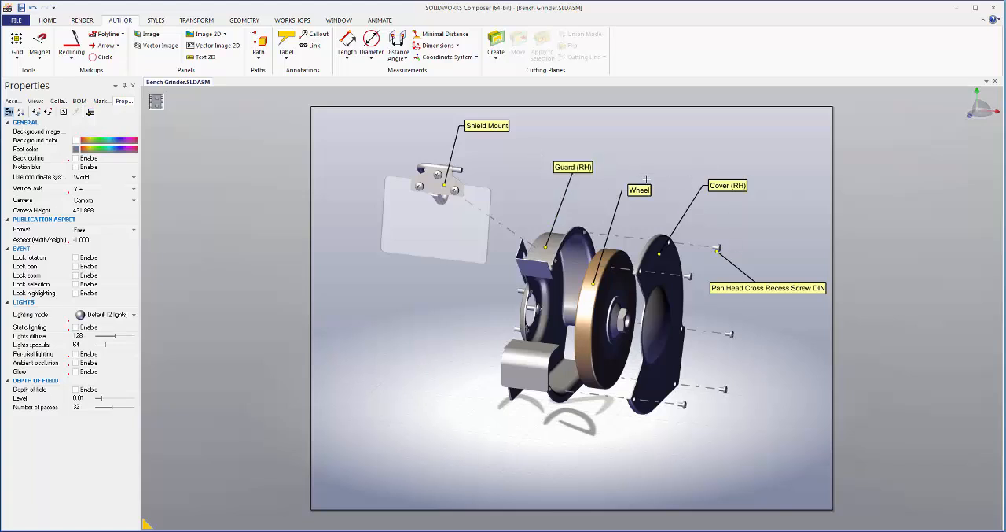
Switch the long screw label to custom String text reading 'Screw'.
left_click(487, 125)
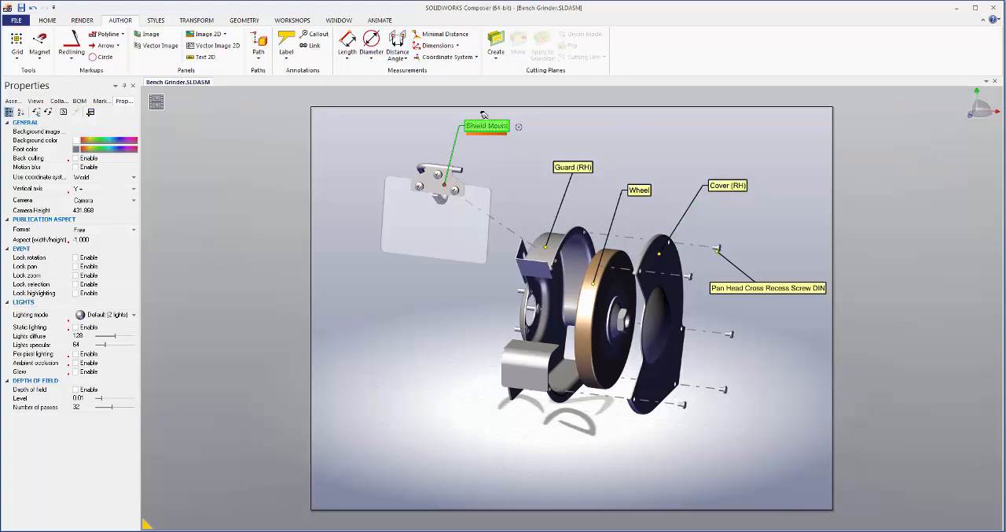
left_click(767, 288)
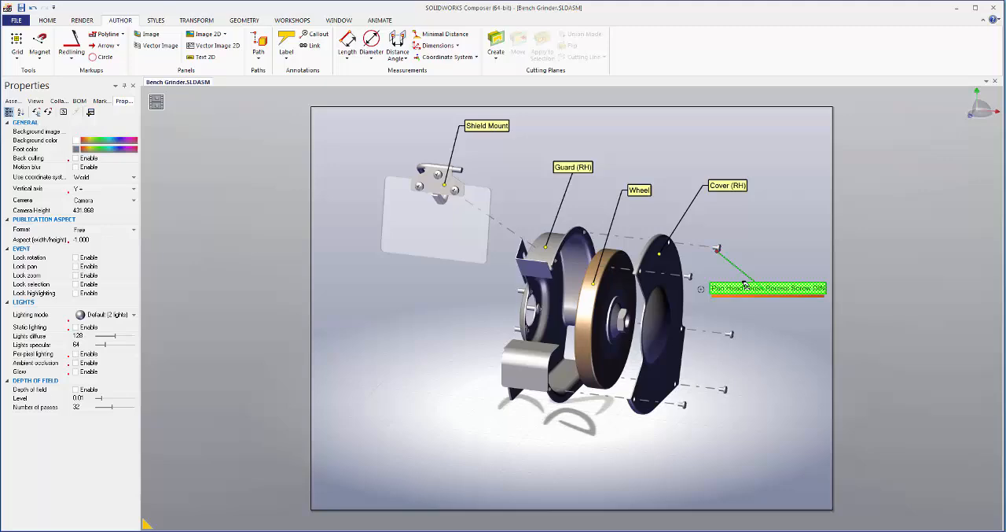
left_click(767, 286)
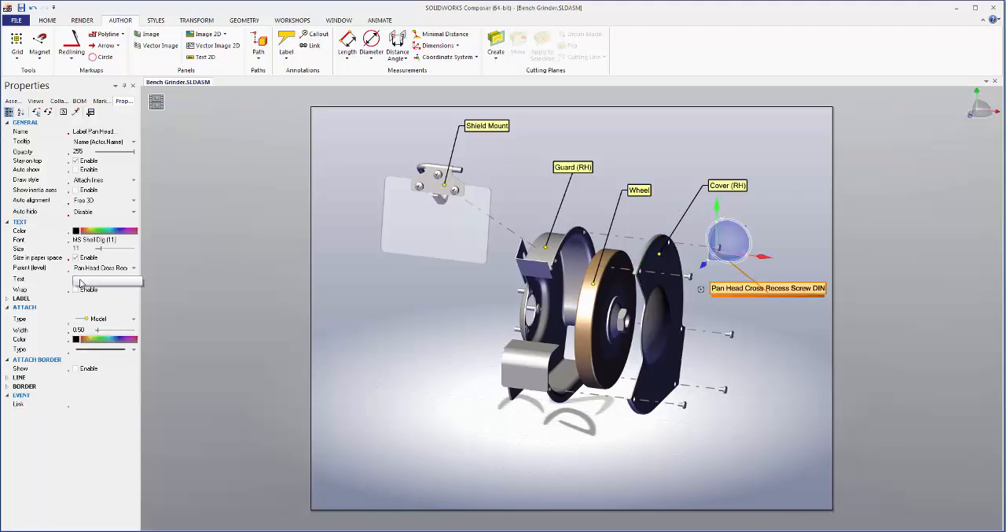
left_click(132, 280)
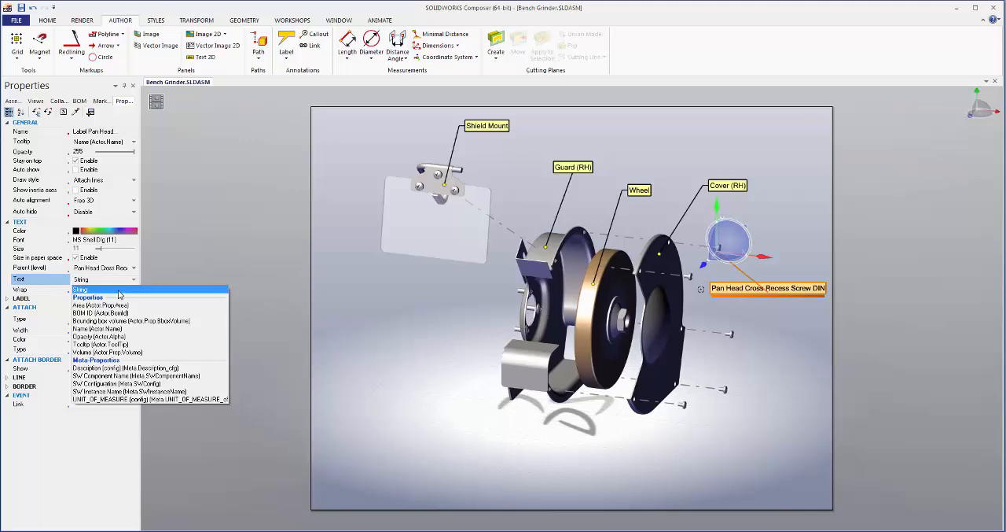
left_click(81, 289)
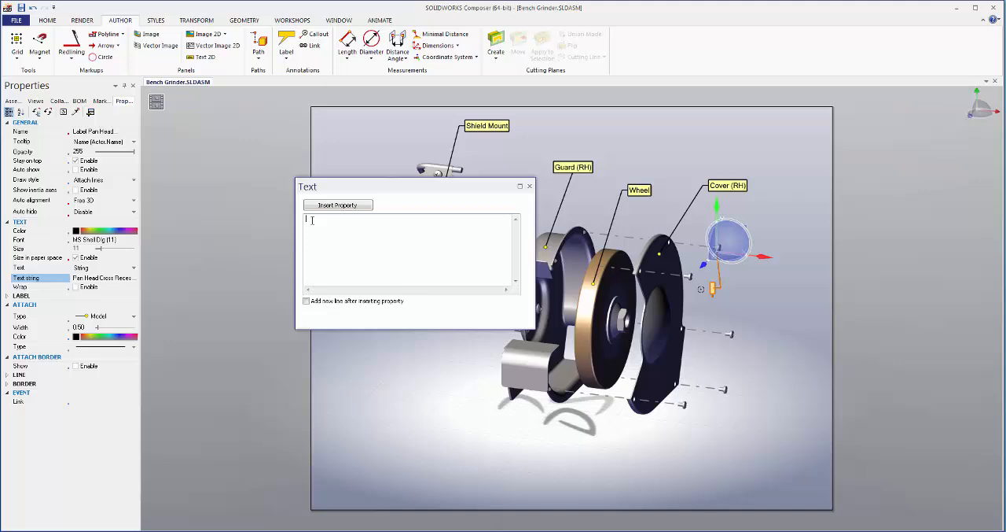
type("Screw")
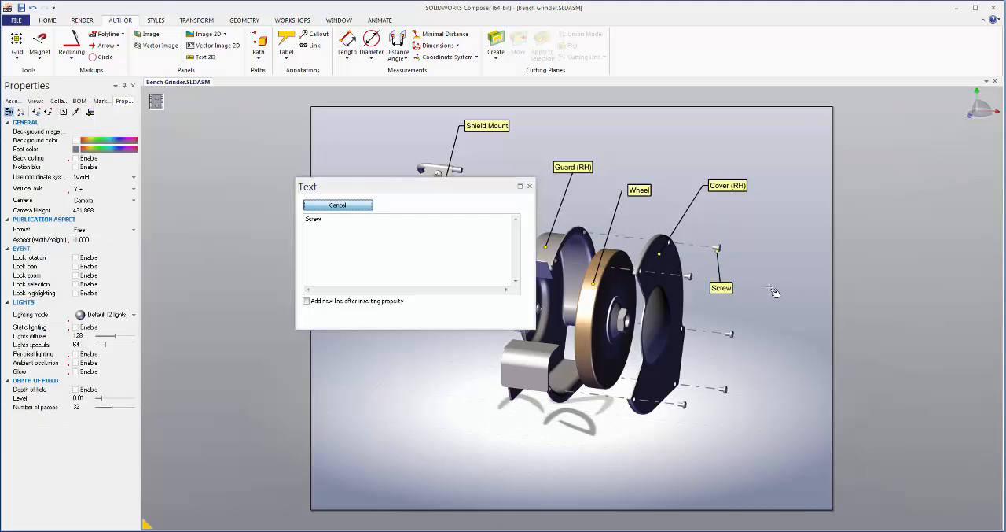
left_click(336, 205)
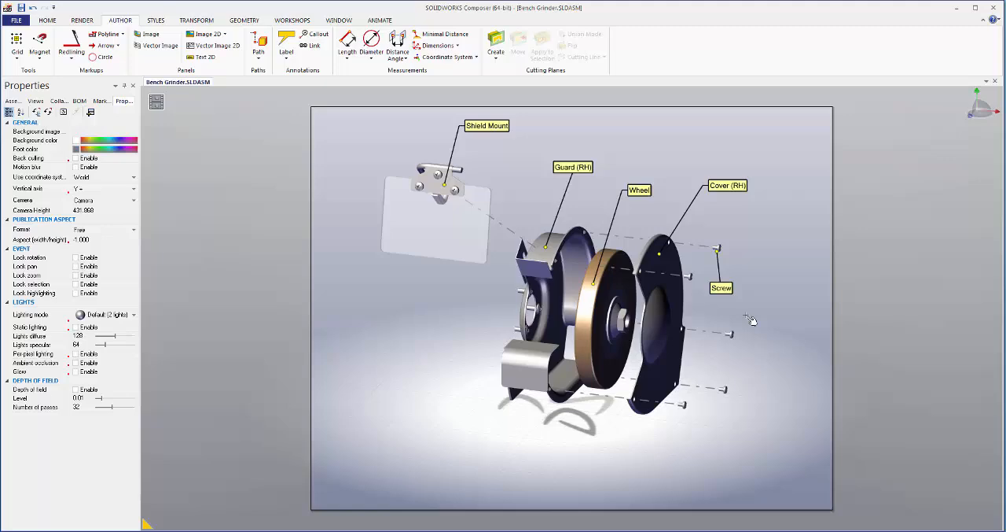
mouse_move(758, 314)
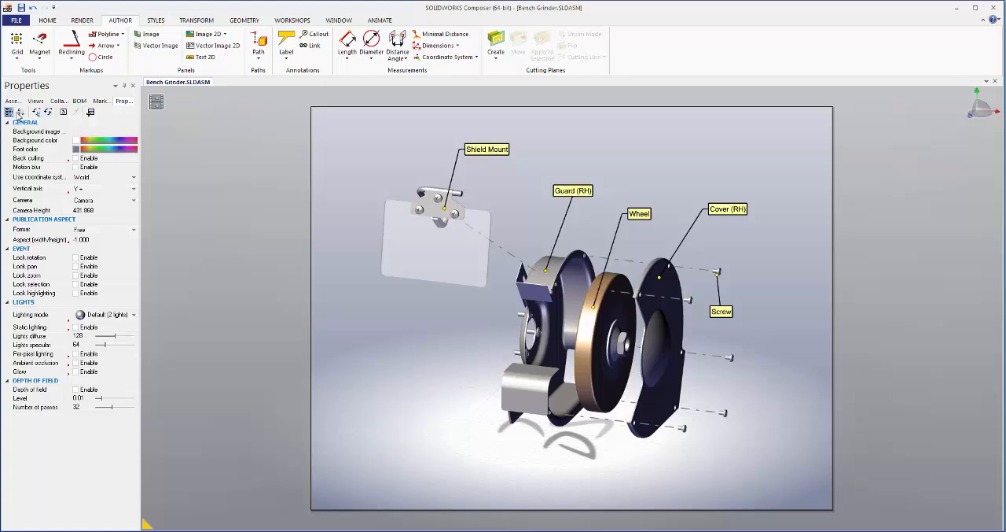
Create a saved view named 'Right Portion Exploded', then restore the Default assembled grinder view.
left_click(35, 101)
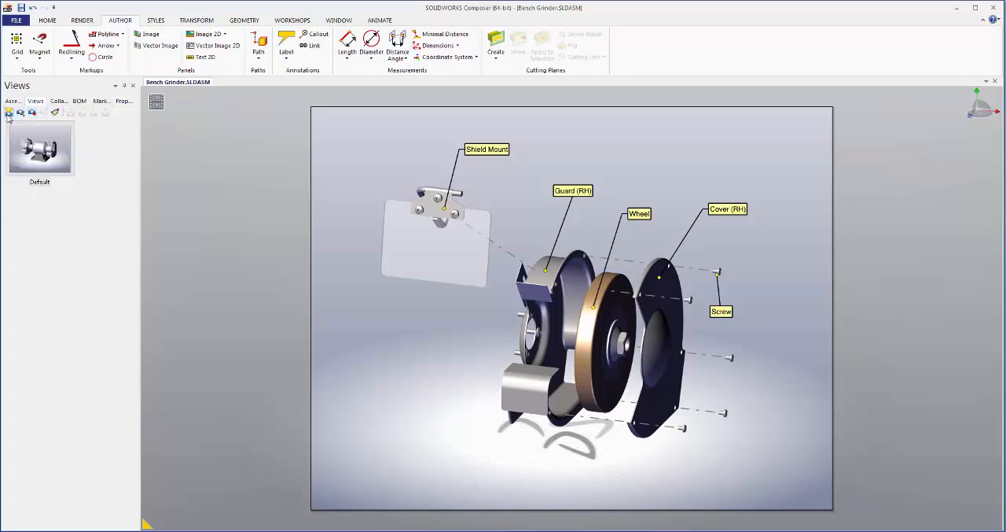
right_click(39, 217)
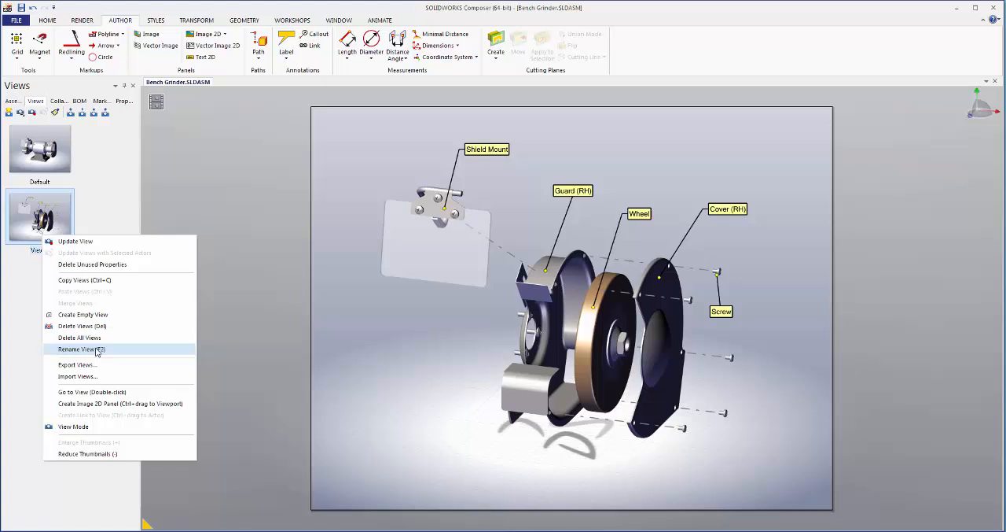
left_click(77, 350)
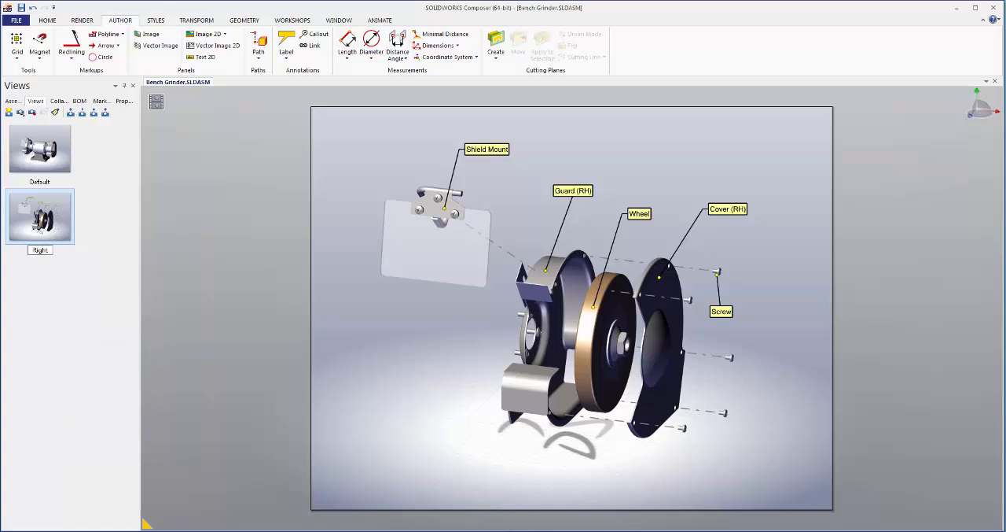
double_click(39, 249)
type(" Portion Exploded")
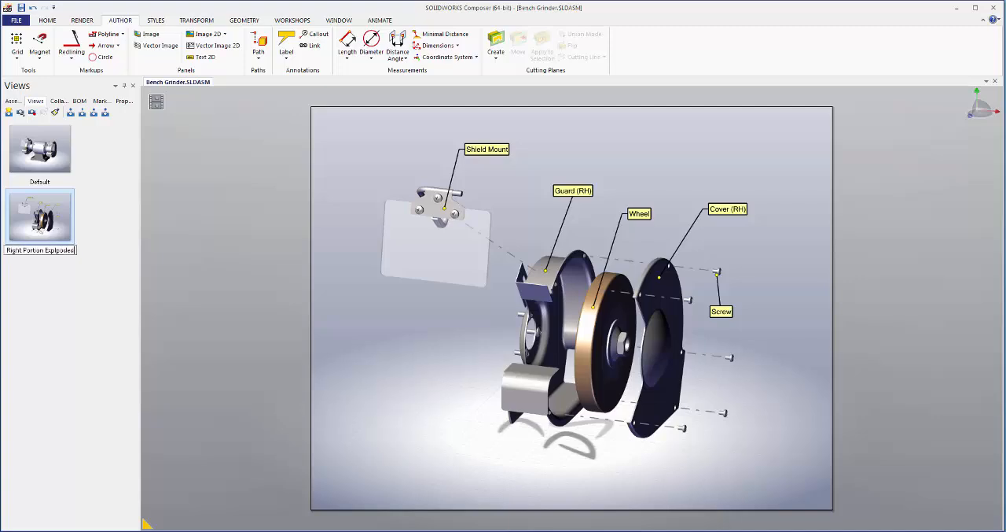
mouse_move(114, 331)
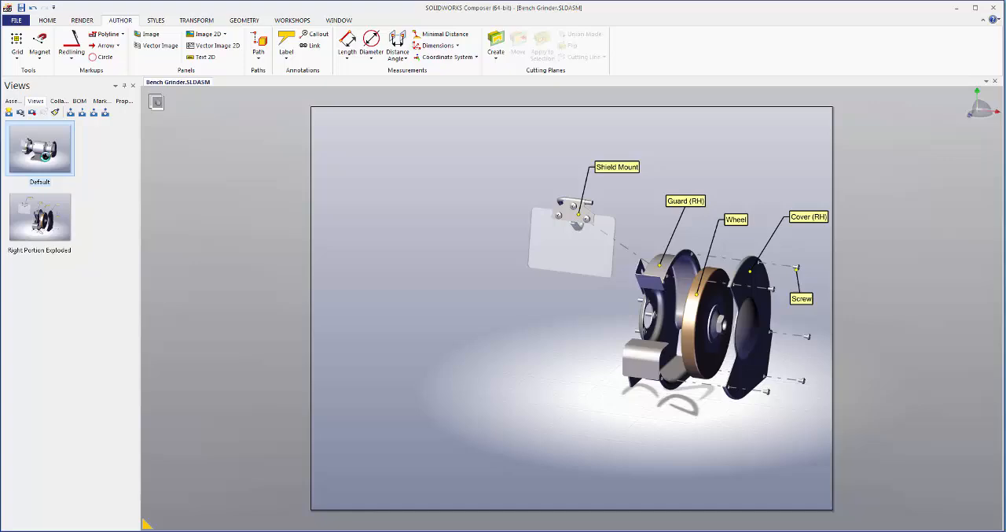
left_click(39, 150)
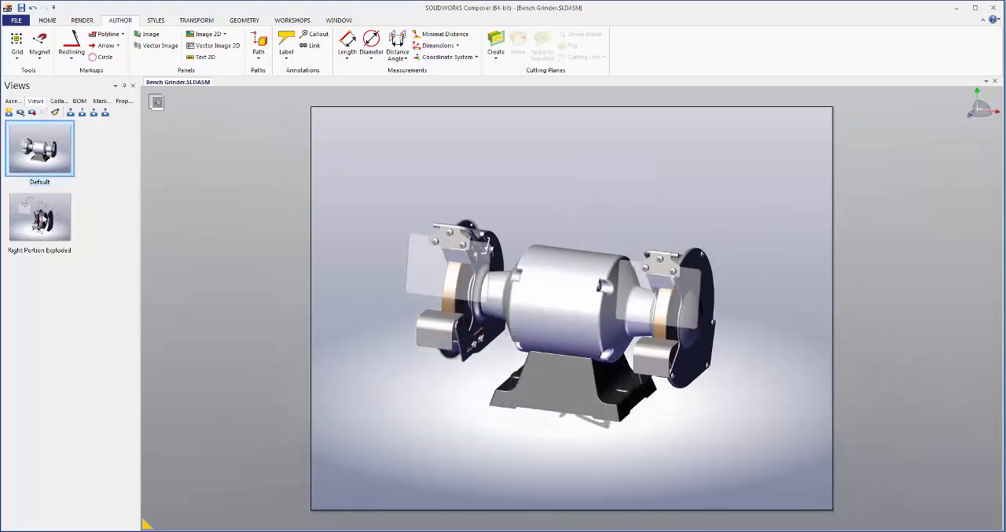